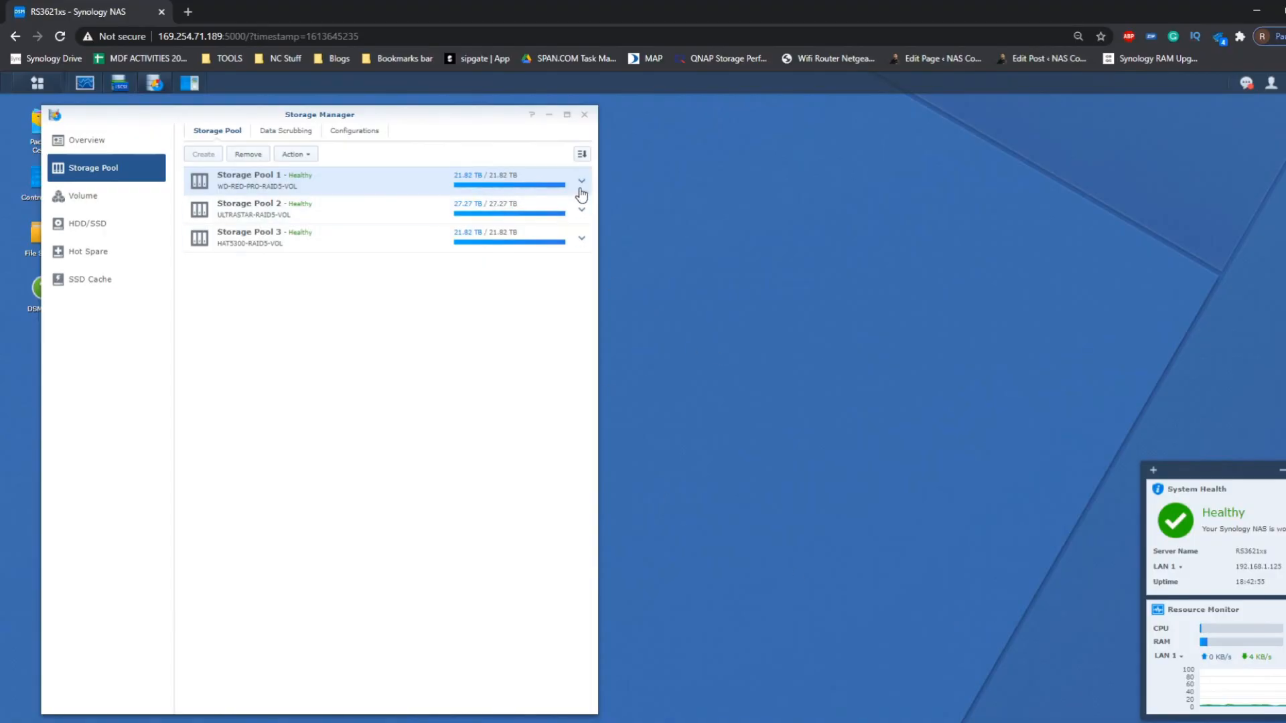
Step: Review the details of Storage Pools 1, 2 and 3, then launch Package Center
{"action": "left_click", "coordinate": [581, 180]}
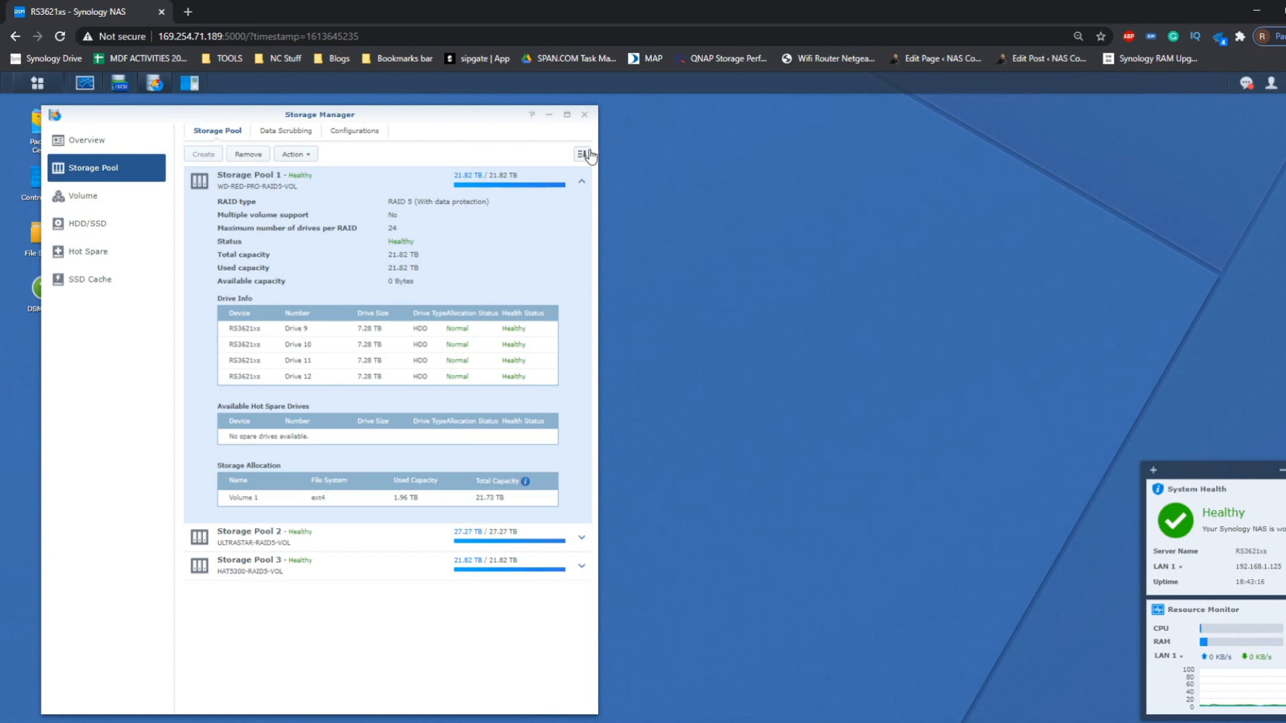
{"action": "left_click", "coordinate": [581, 180]}
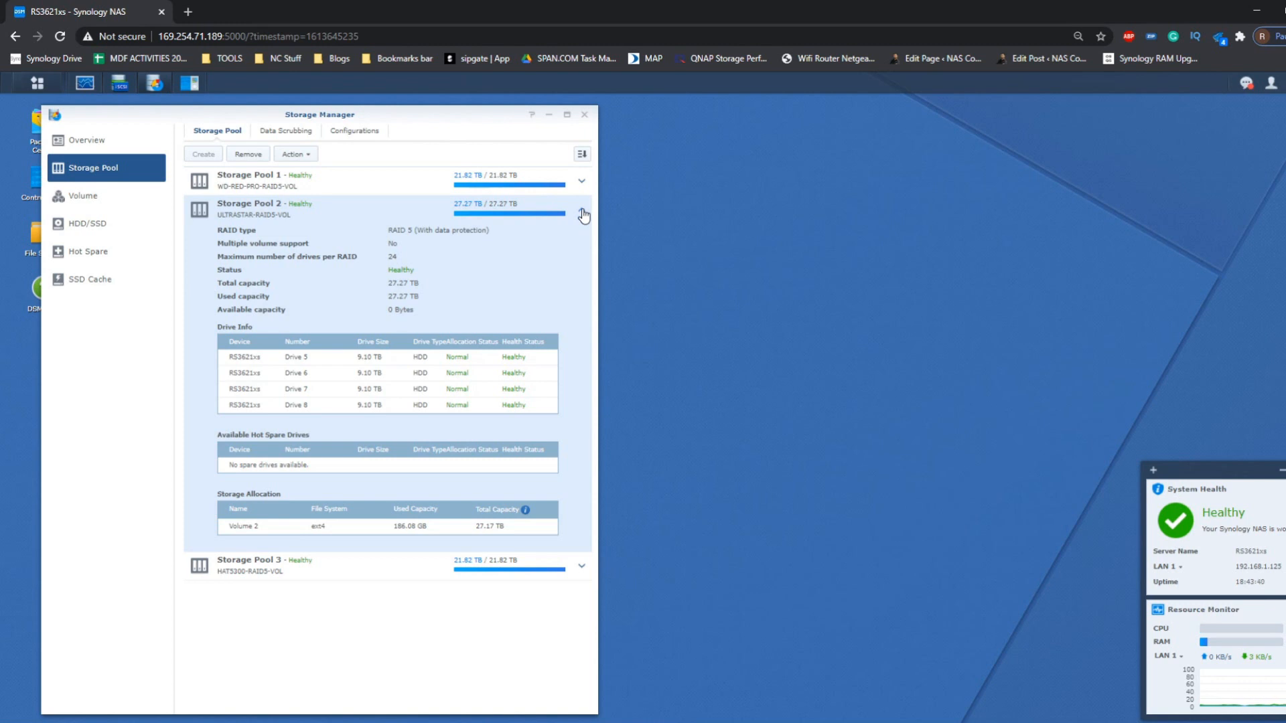
{"action": "left_click", "coordinate": [581, 211]}
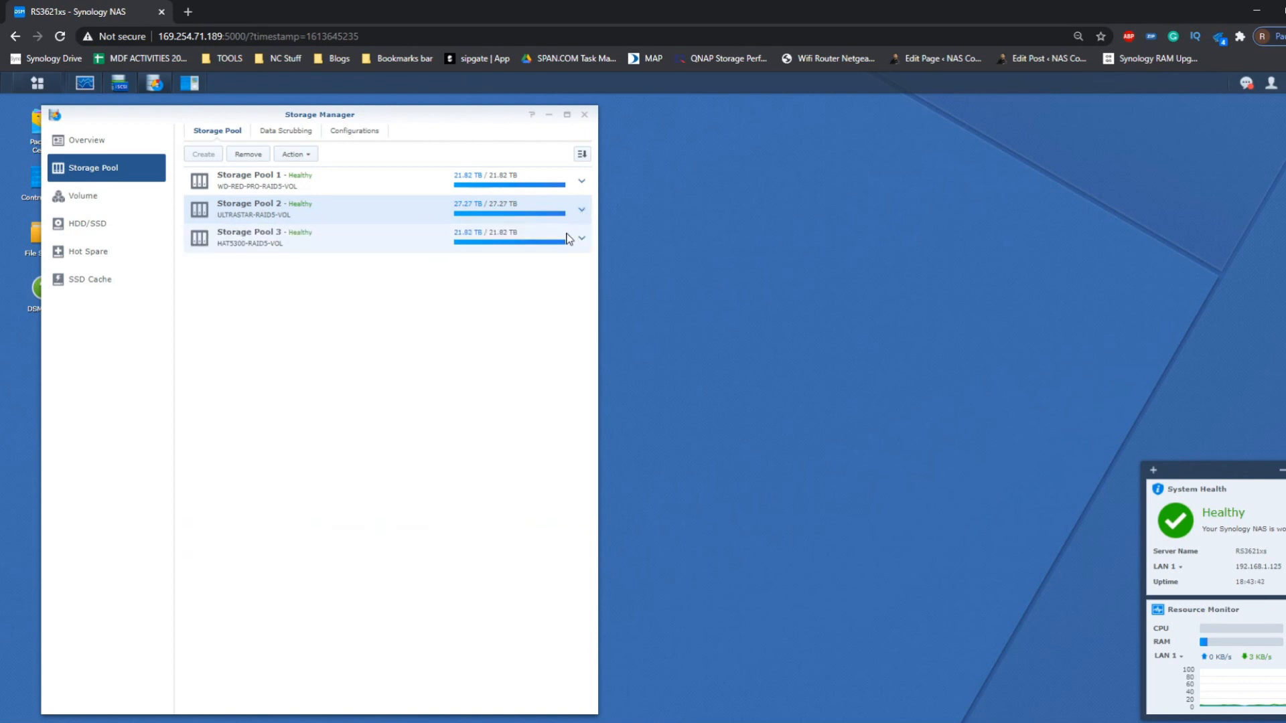
{"action": "left_click", "coordinate": [581, 238]}
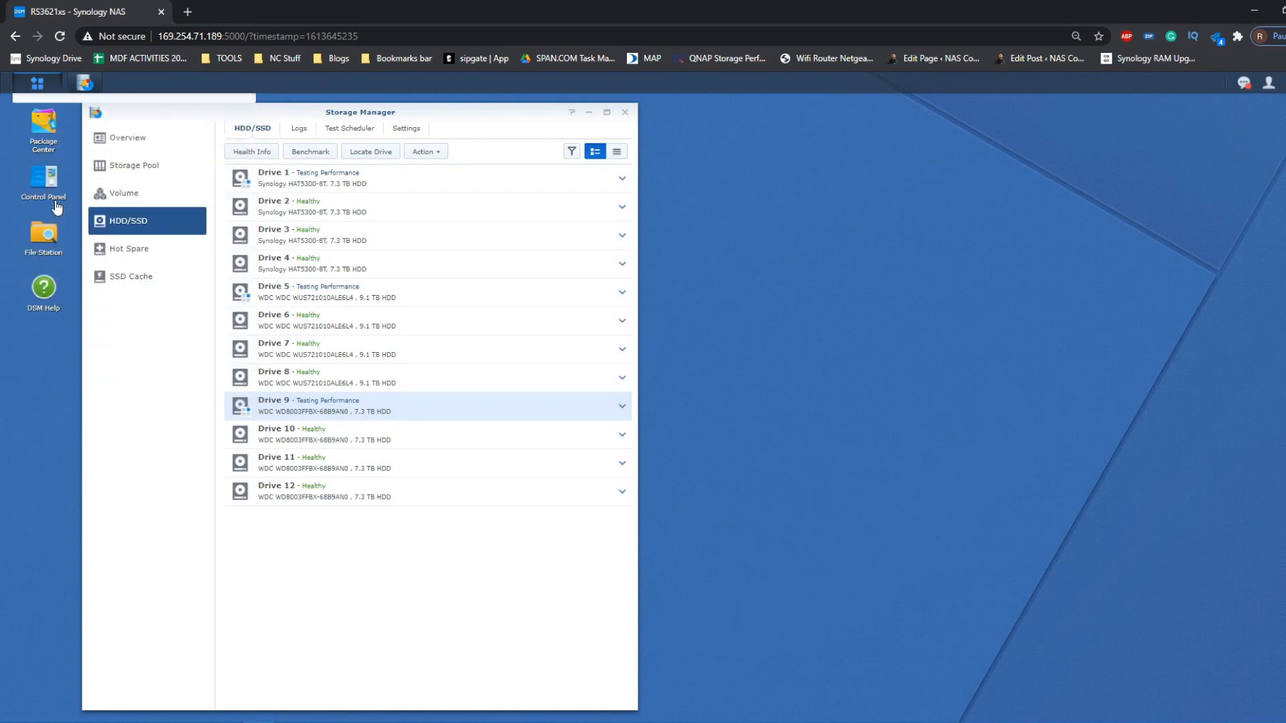
{"action": "left_click", "coordinate": [42, 127]}
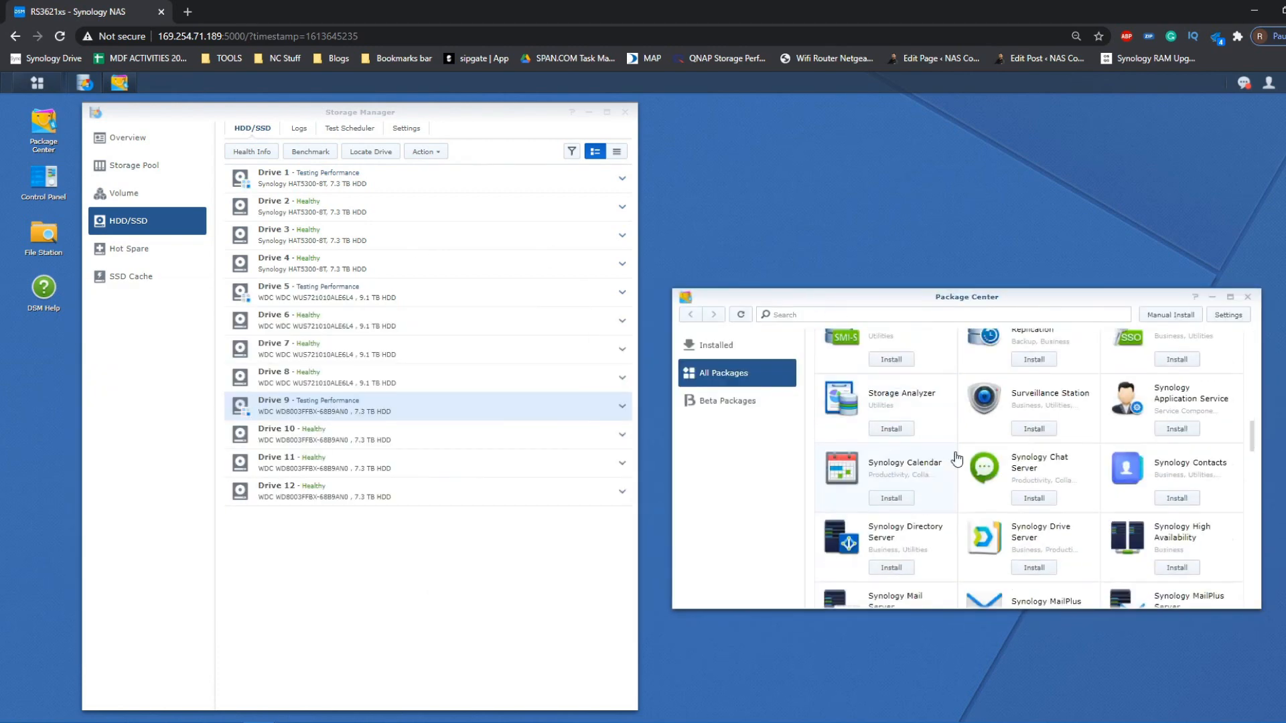
Step: Install Virtual Machine Manager with its required Replication Service, then launch File Station
{"action": "scroll", "scroll_direction": "down", "scroll_amount": 3}
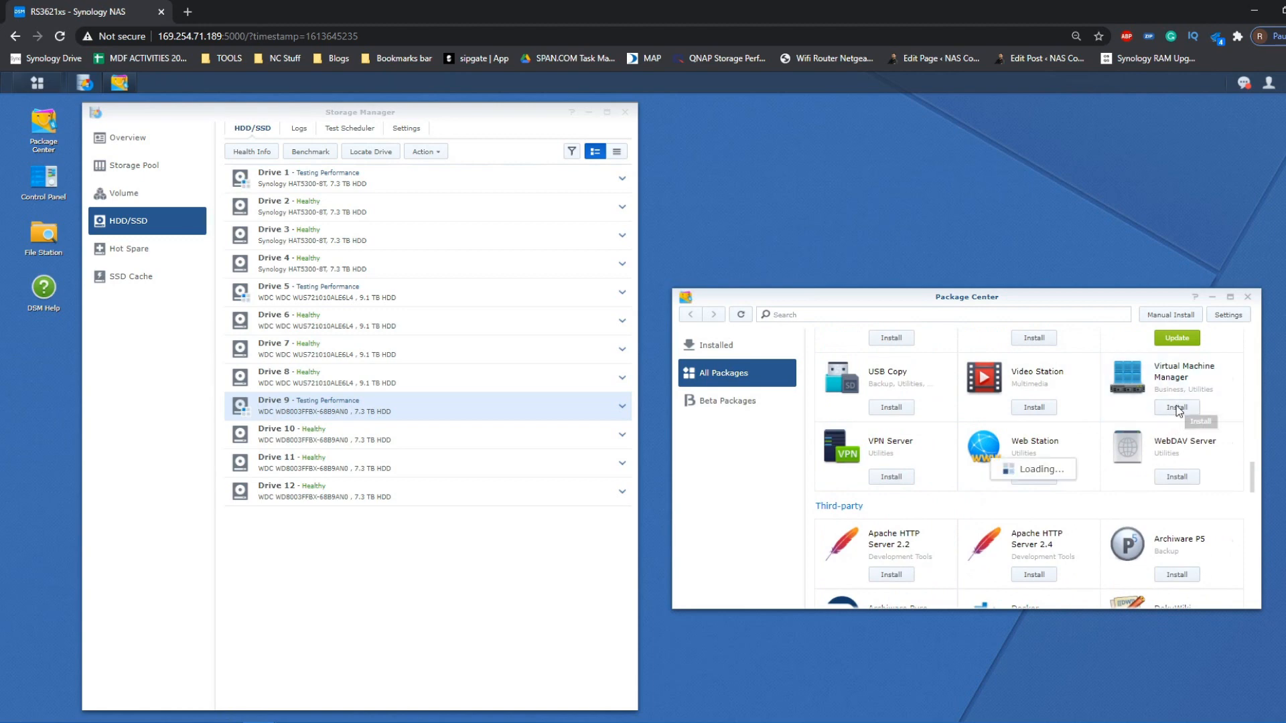
{"action": "left_click", "coordinate": [1175, 408]}
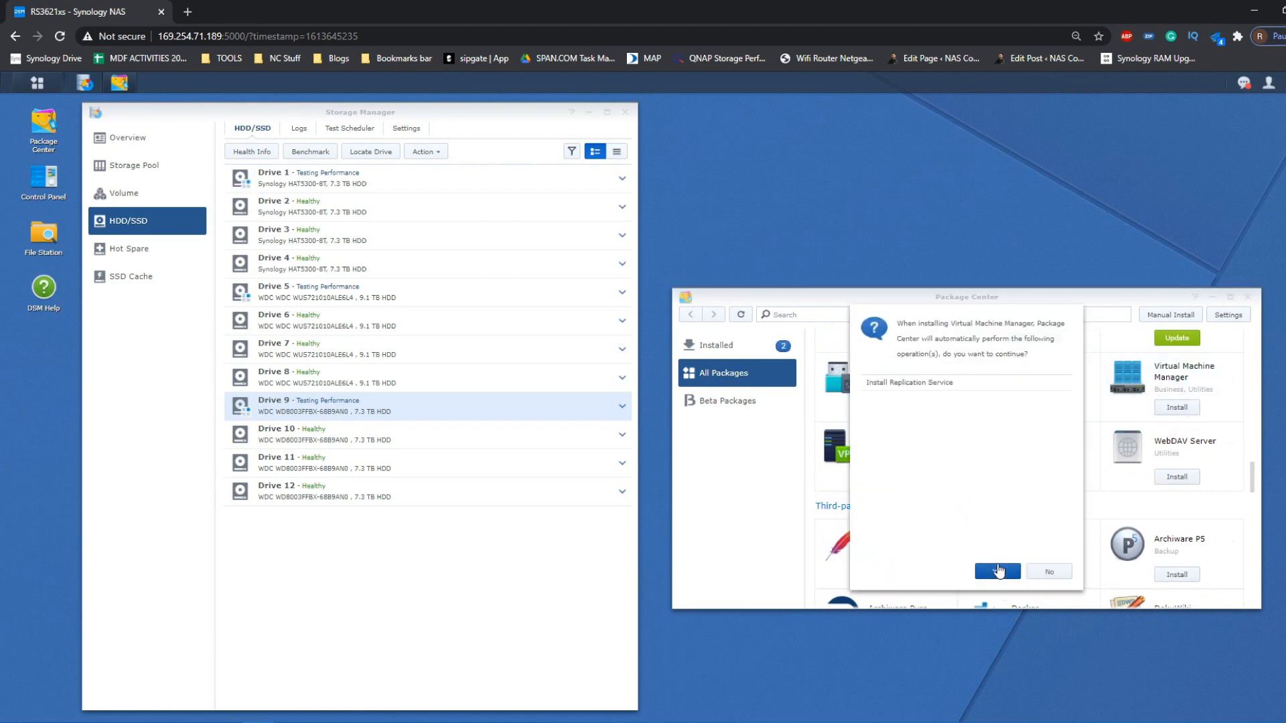
{"action": "left_click", "coordinate": [997, 571]}
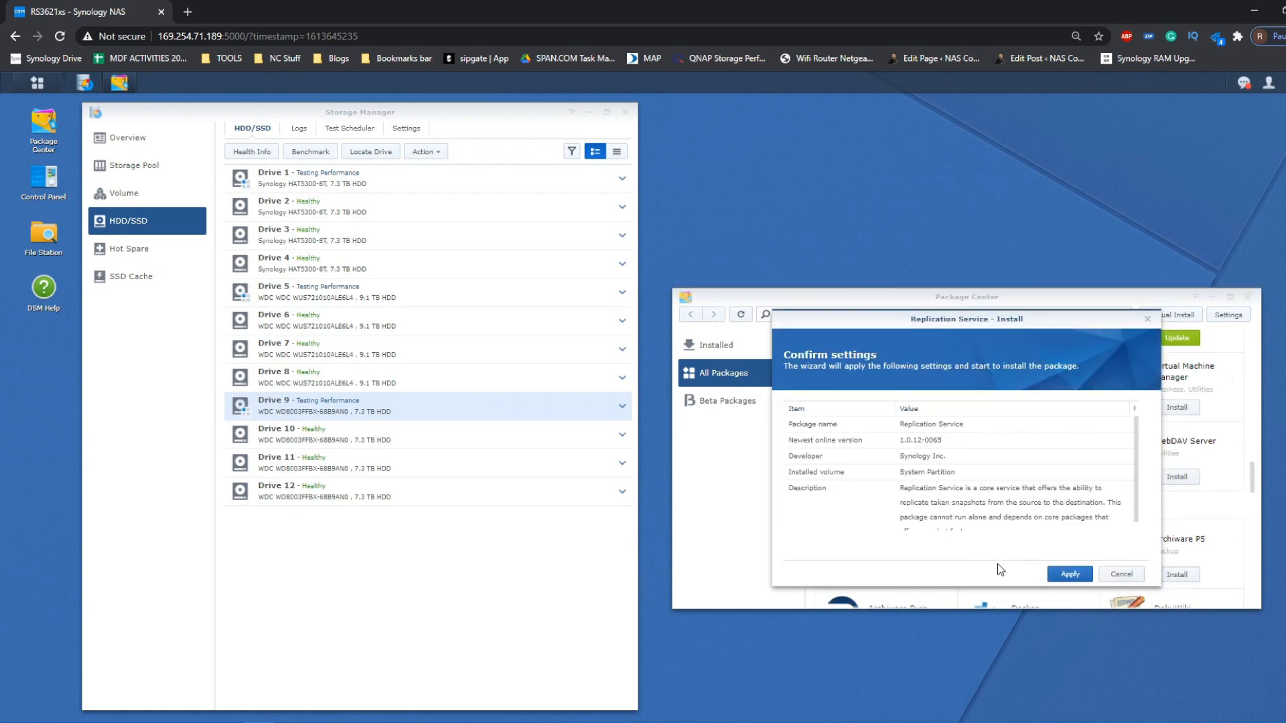
{"action": "left_click", "coordinate": [1069, 573]}
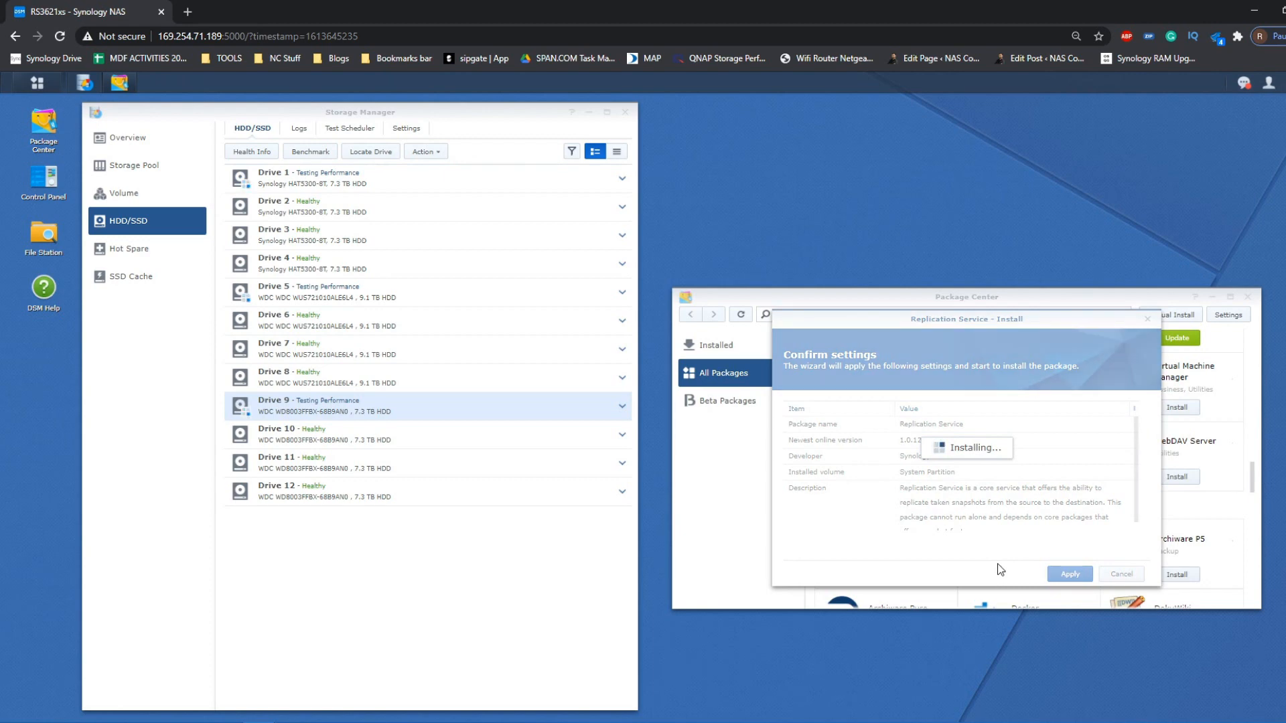
{"action": "left_click", "coordinate": [1069, 573]}
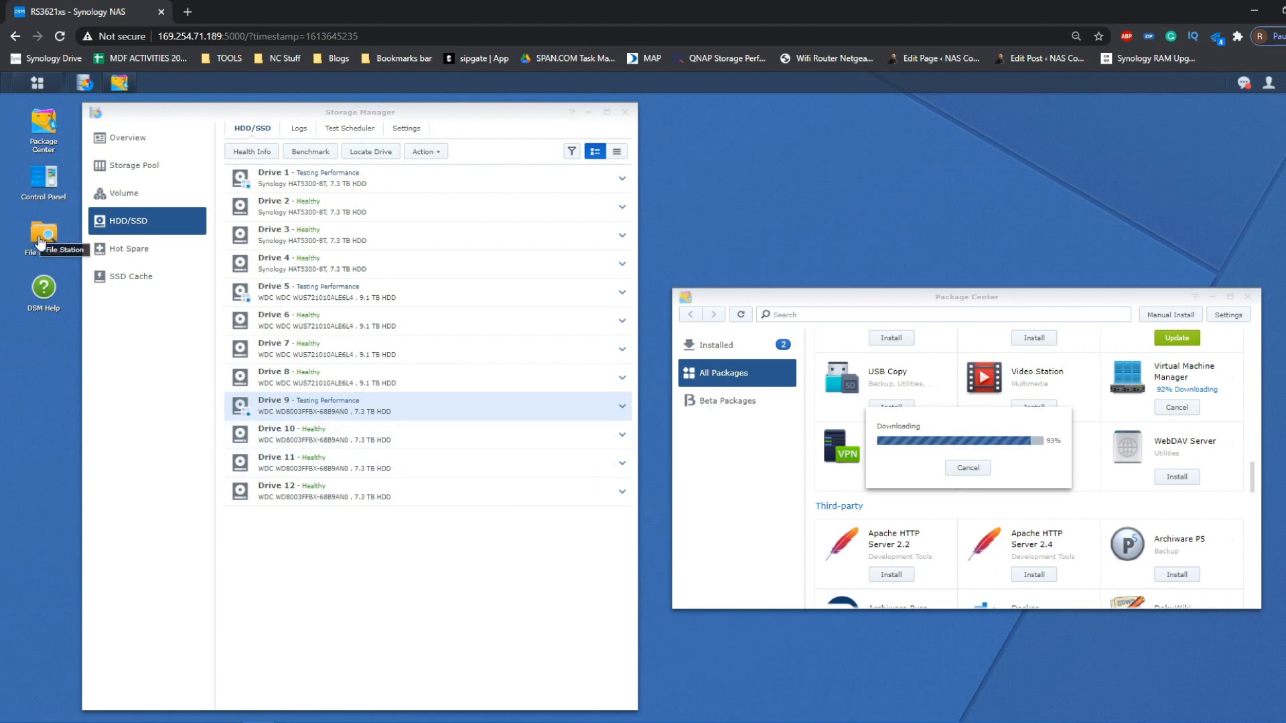
{"action": "left_click", "coordinate": [43, 235]}
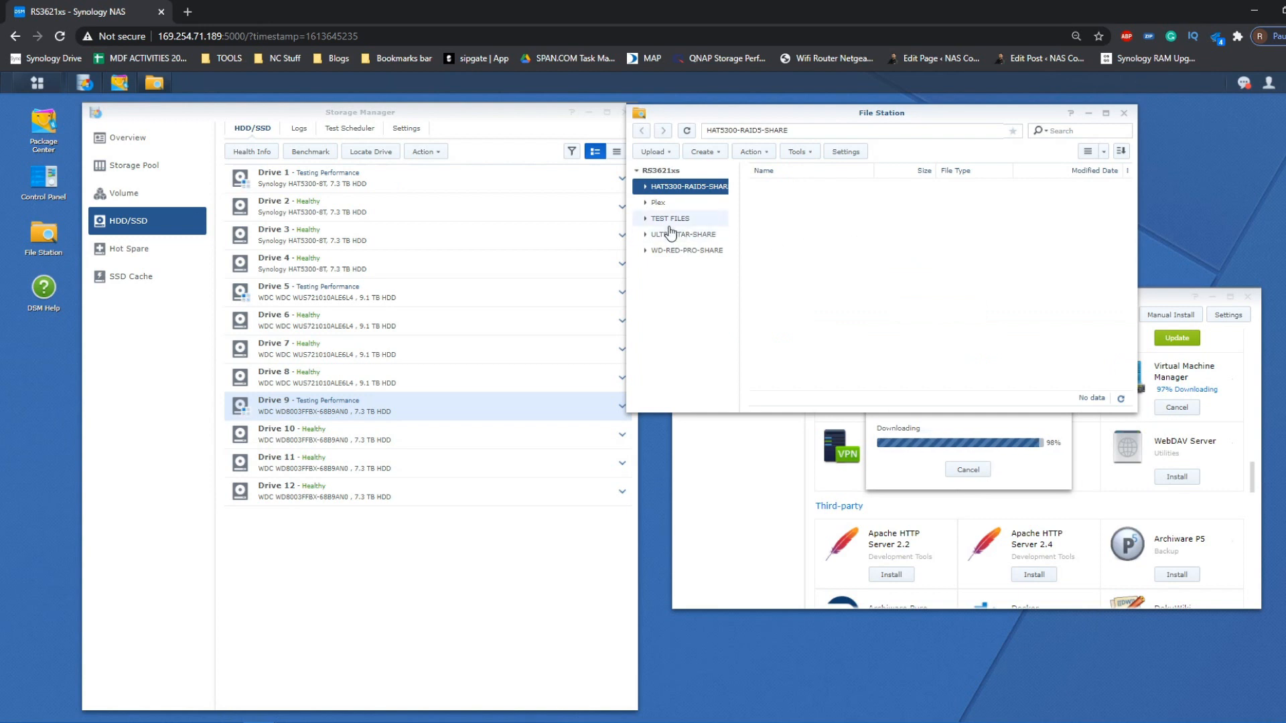
Step: Browse to TEST FILES > IMAGES AND VMS and confirm the Virtual Machine Manager prompt
{"action": "left_click", "coordinate": [669, 219]}
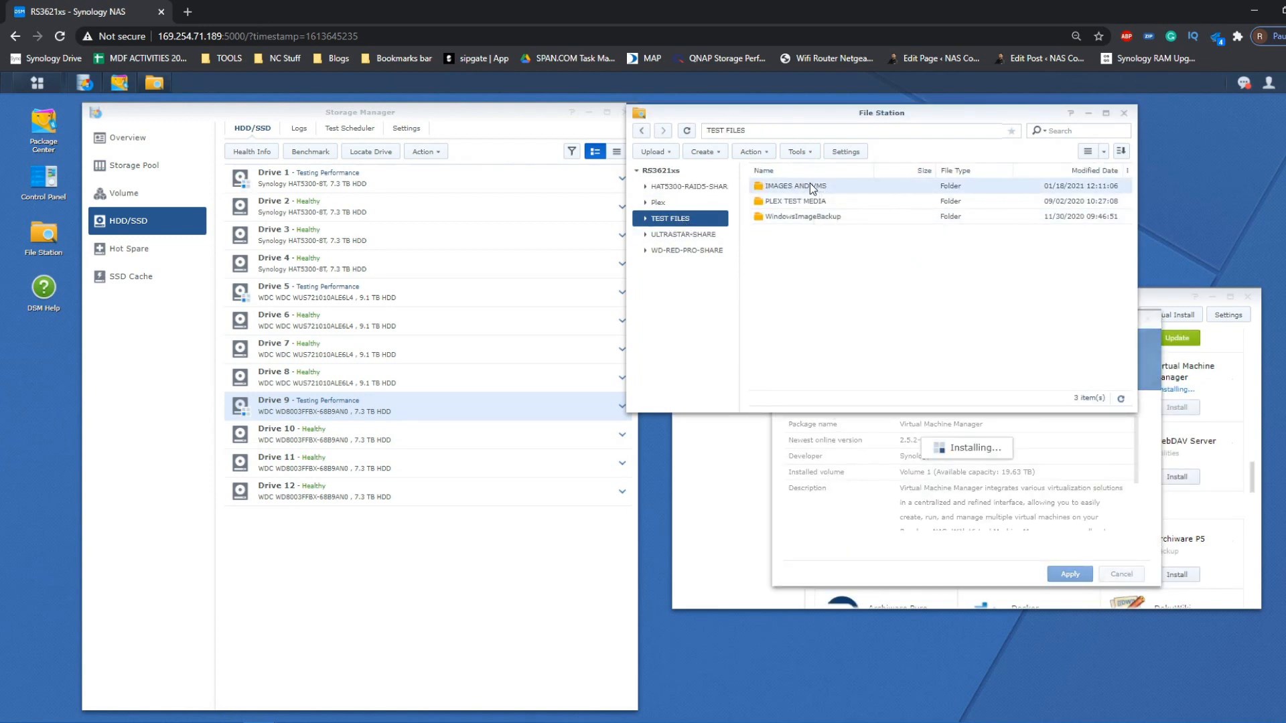
{"action": "double_click", "coordinate": [794, 187]}
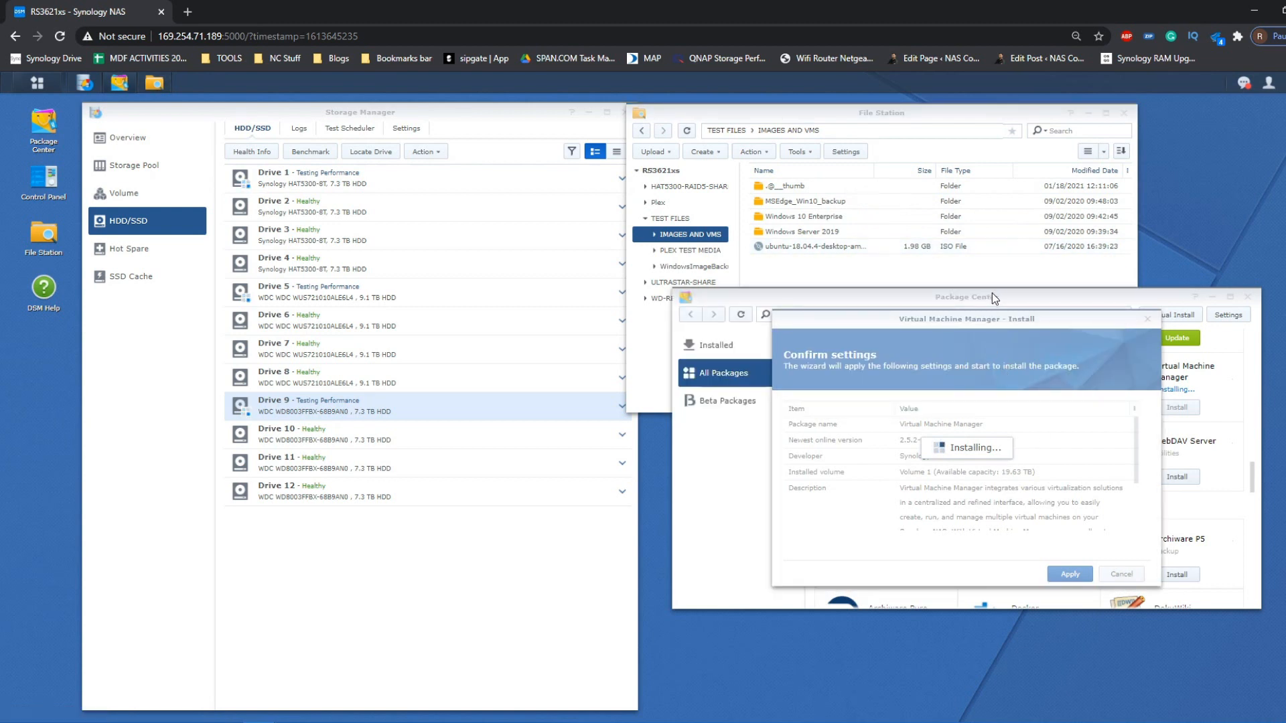
{"action": "mouse_move", "coordinate": [953, 332]}
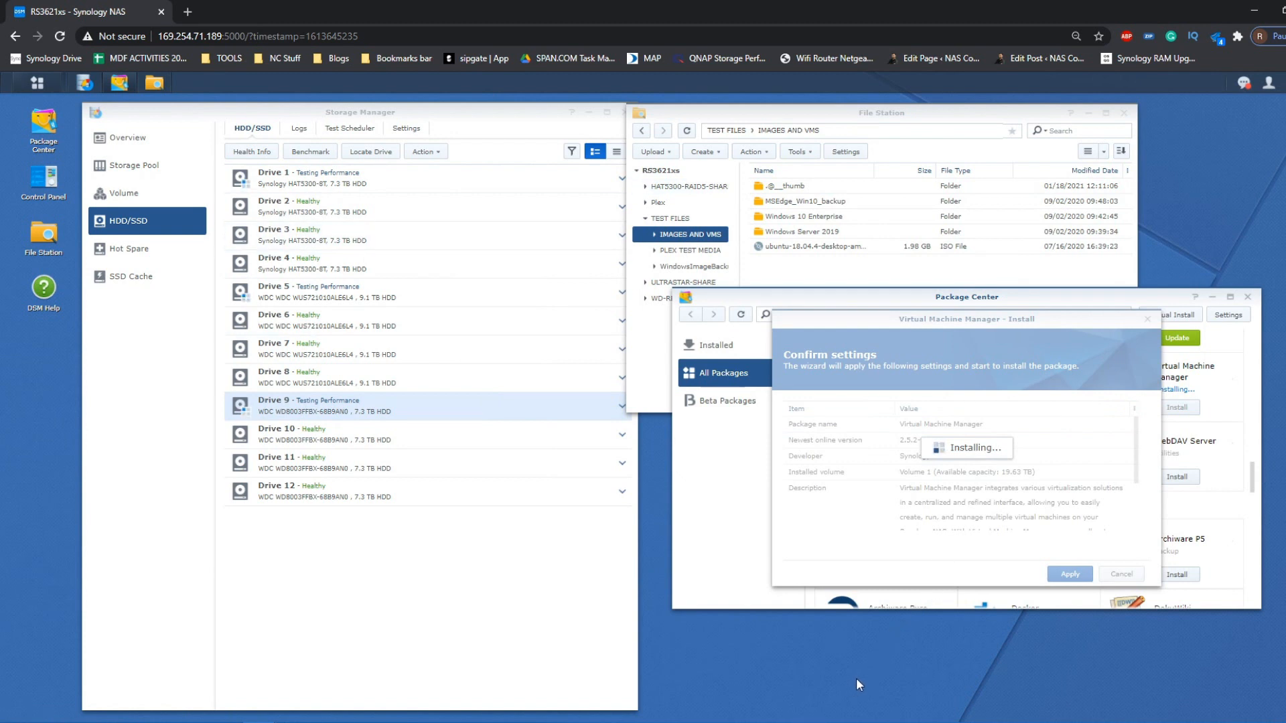
{"action": "mouse_move", "coordinate": [393, 675]}
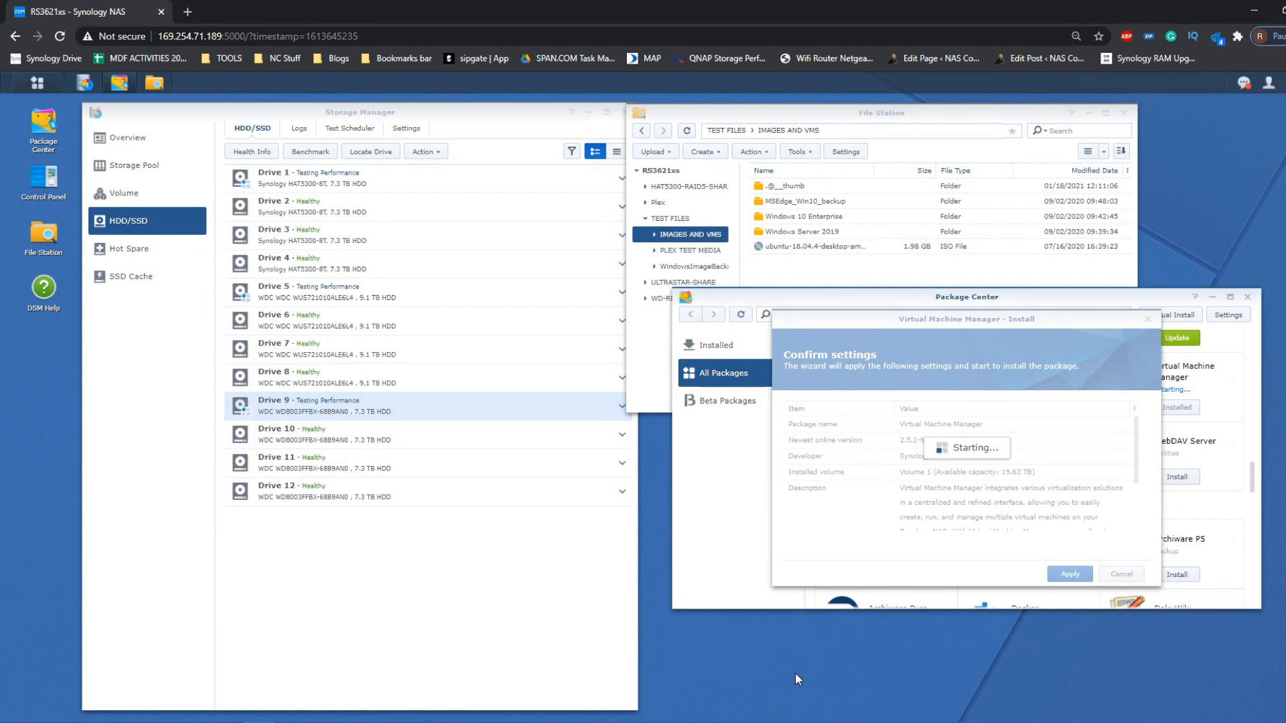
{"action": "left_click", "coordinate": [1069, 573]}
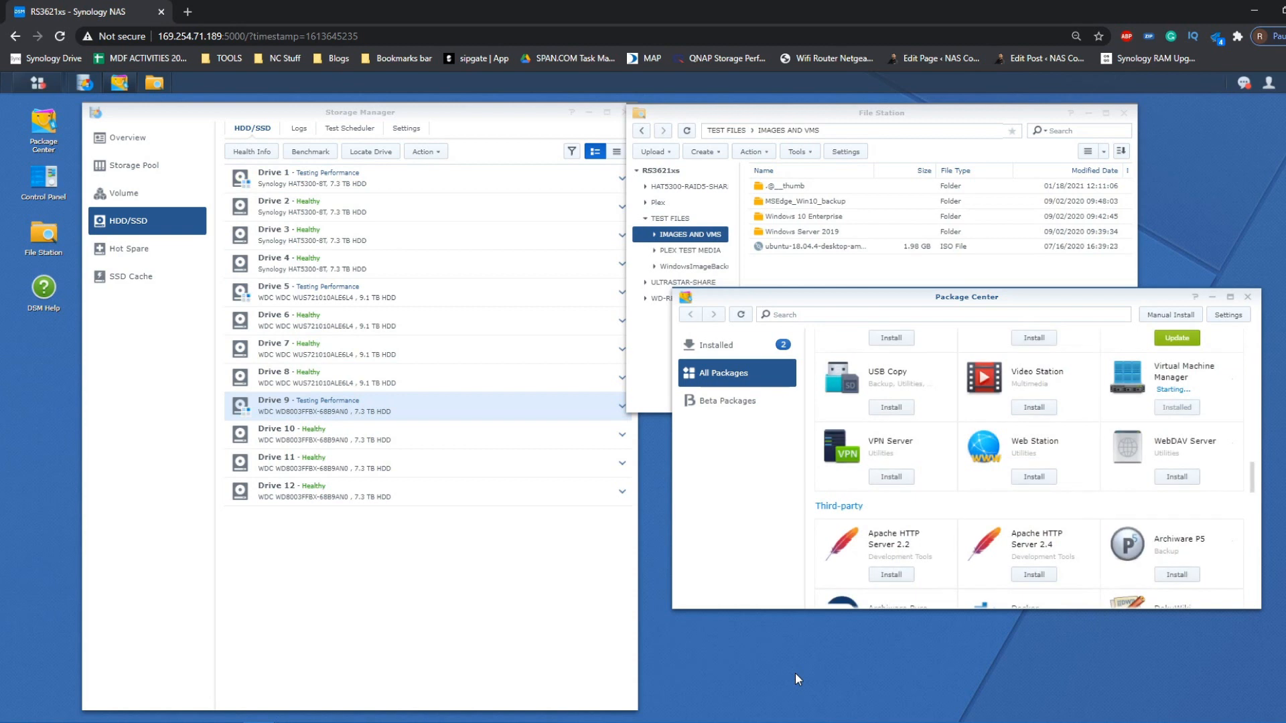